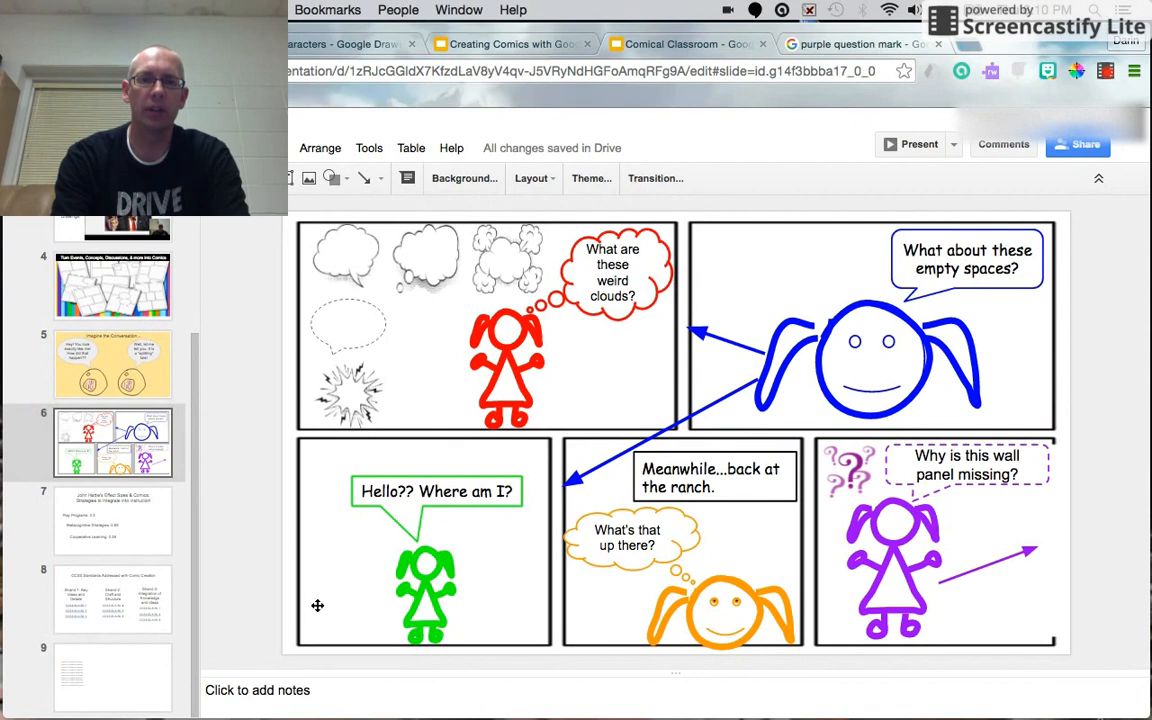
mouse_move(536, 466)
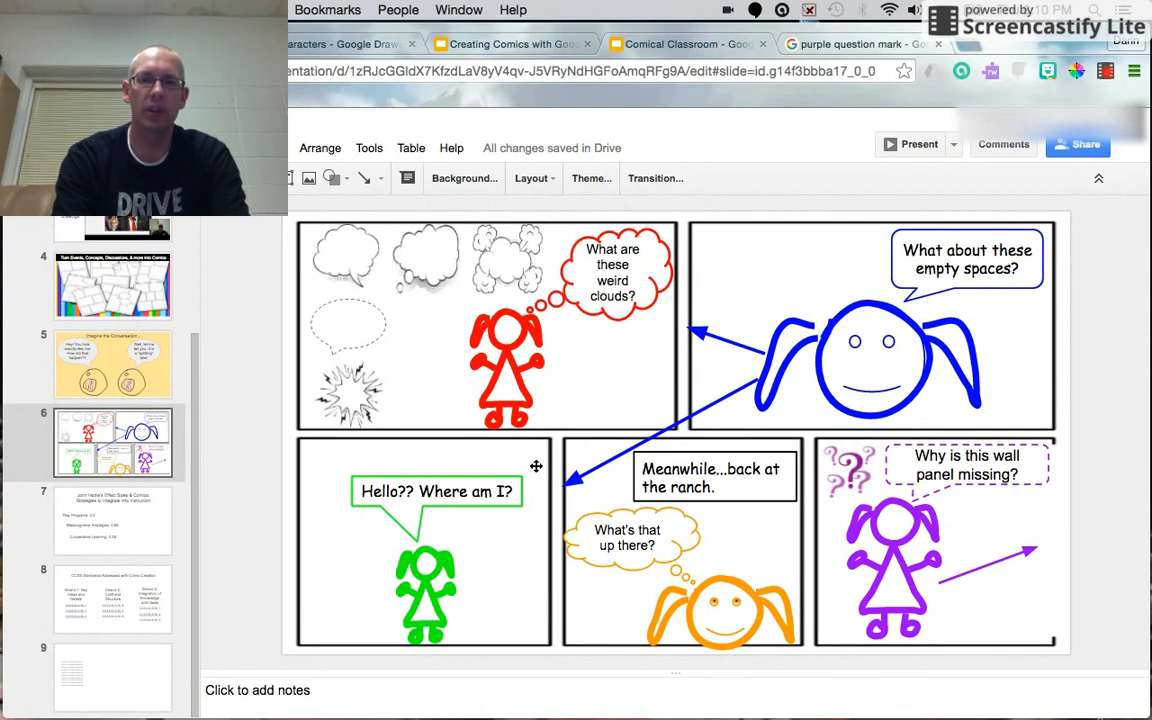
mouse_move(428, 452)
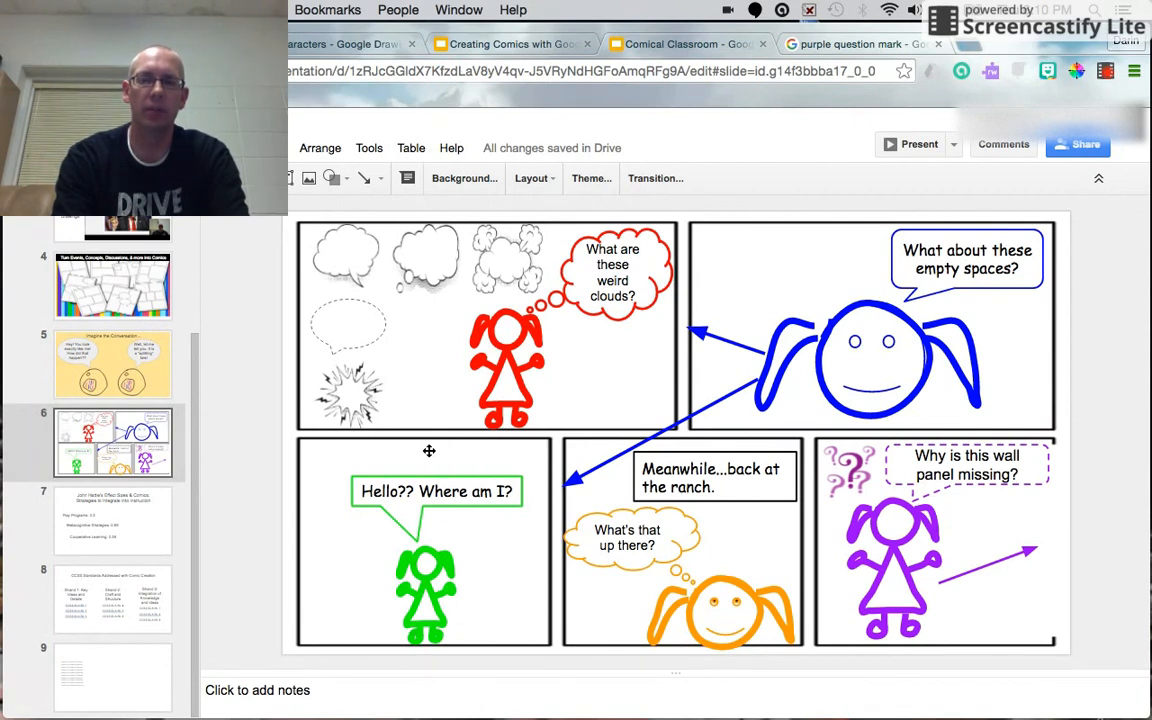
mouse_move(400, 272)
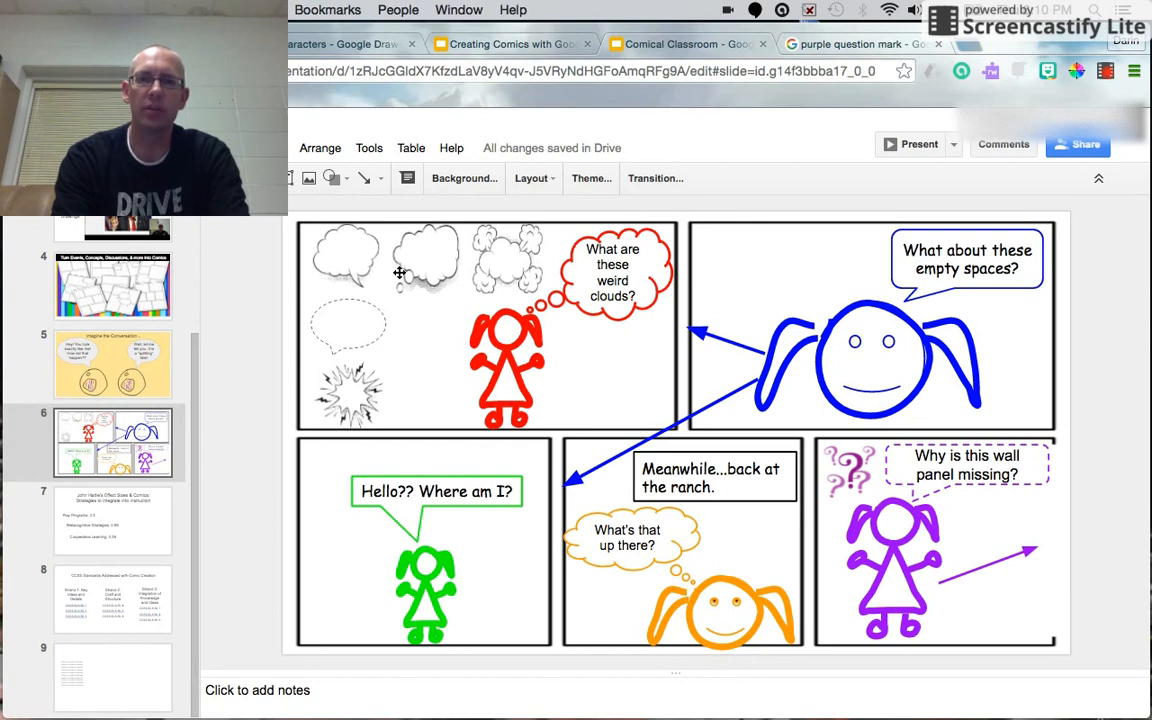
mouse_move(796, 512)
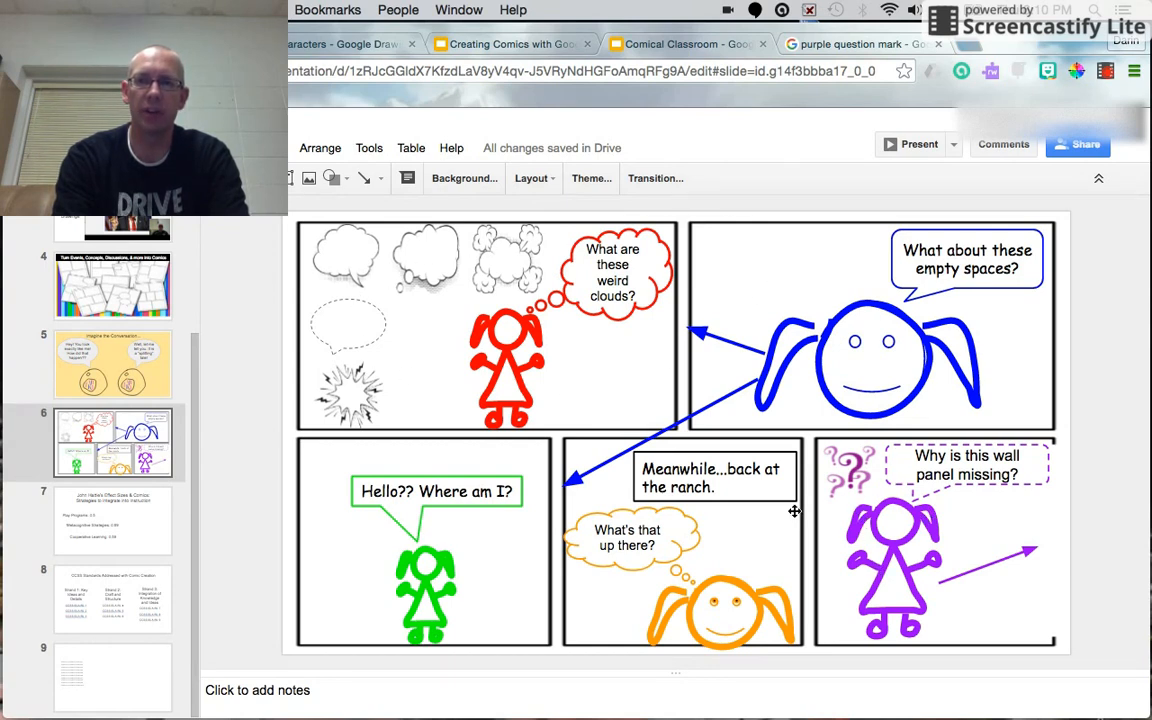
mouse_move(584, 436)
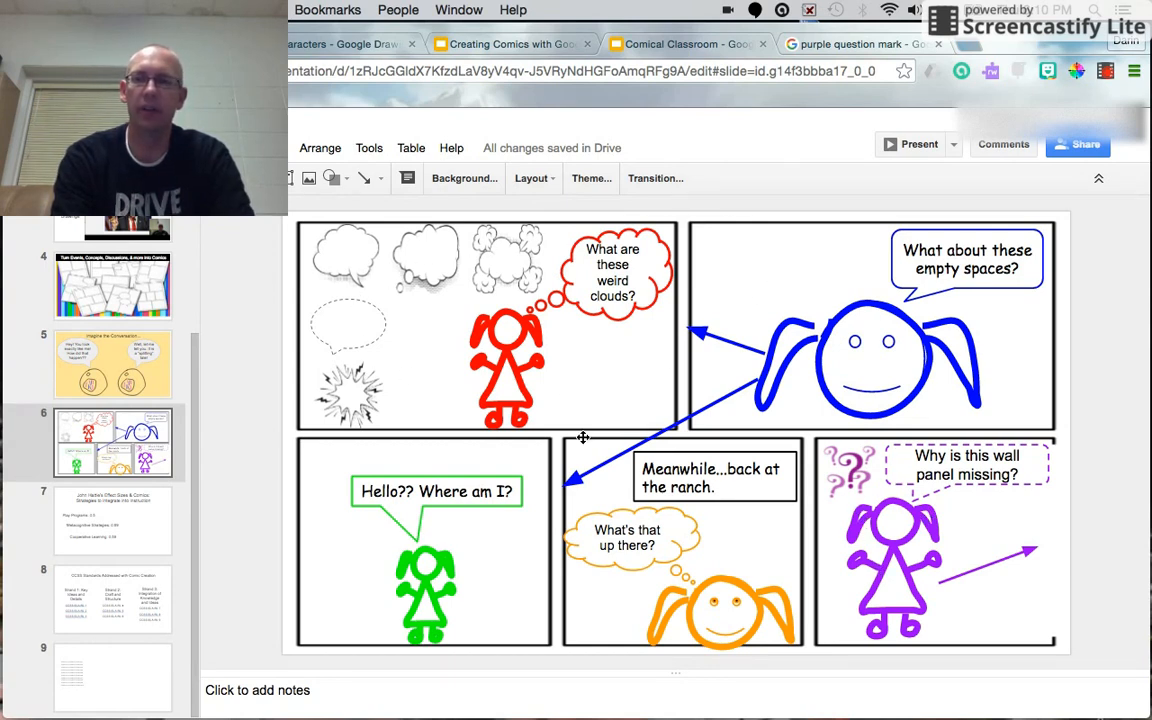
mouse_move(564, 400)
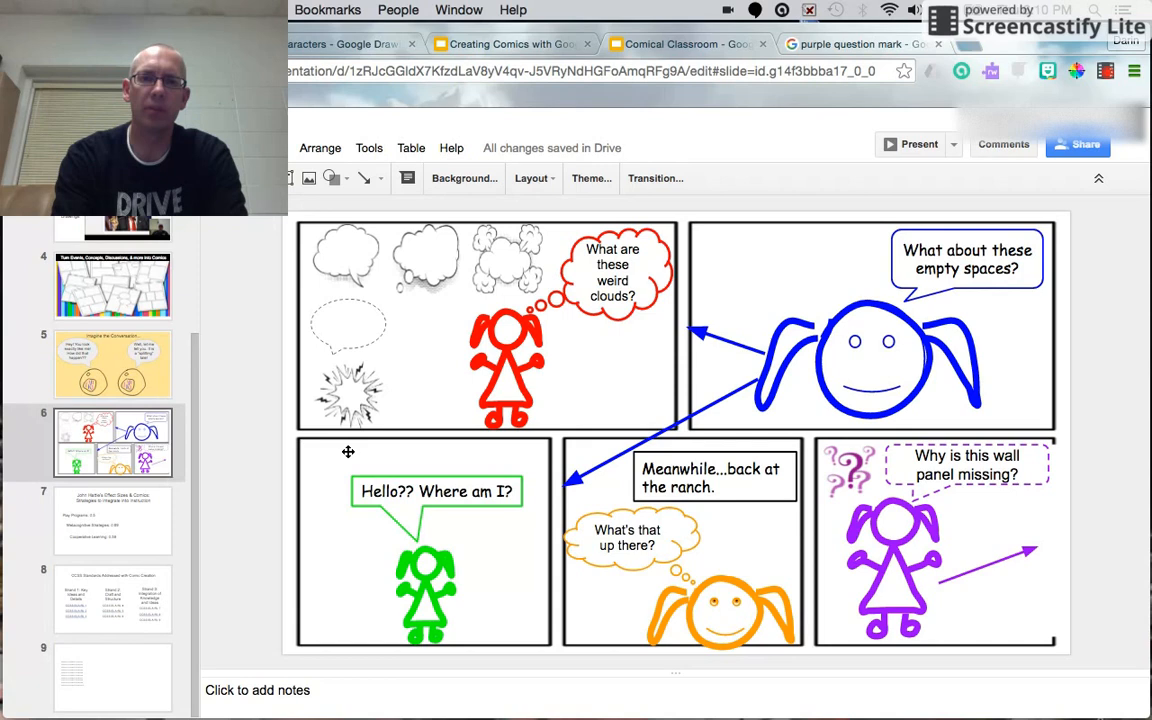
mouse_move(318, 452)
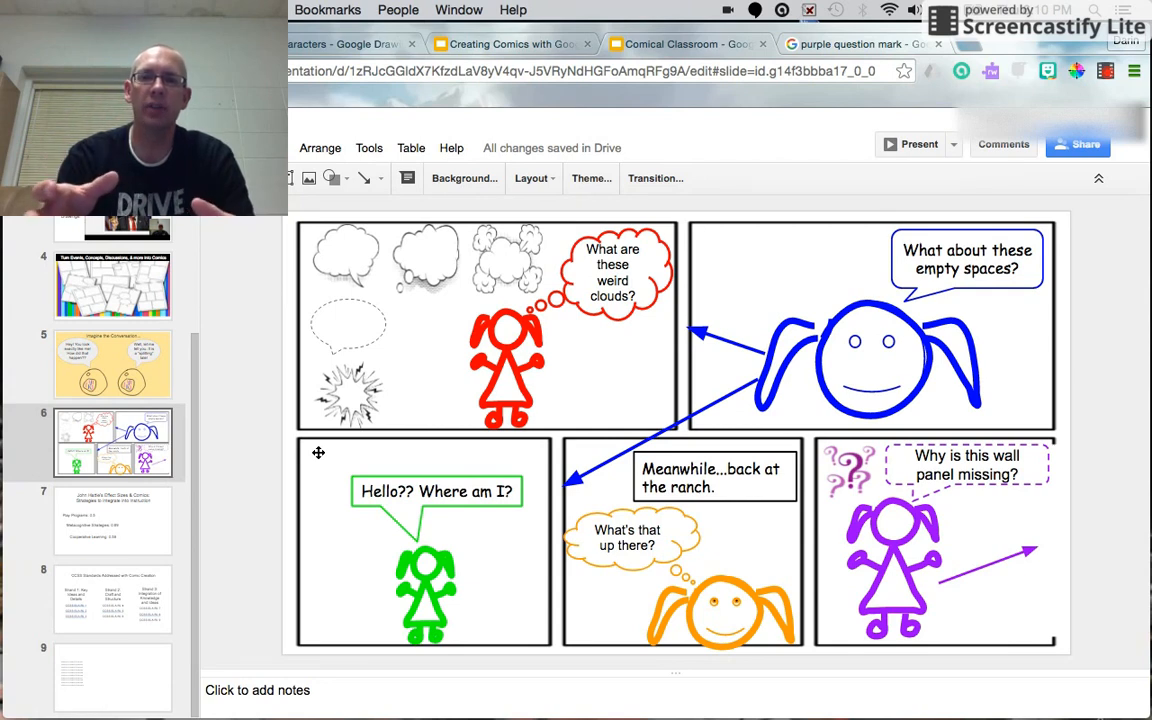
mouse_move(336, 364)
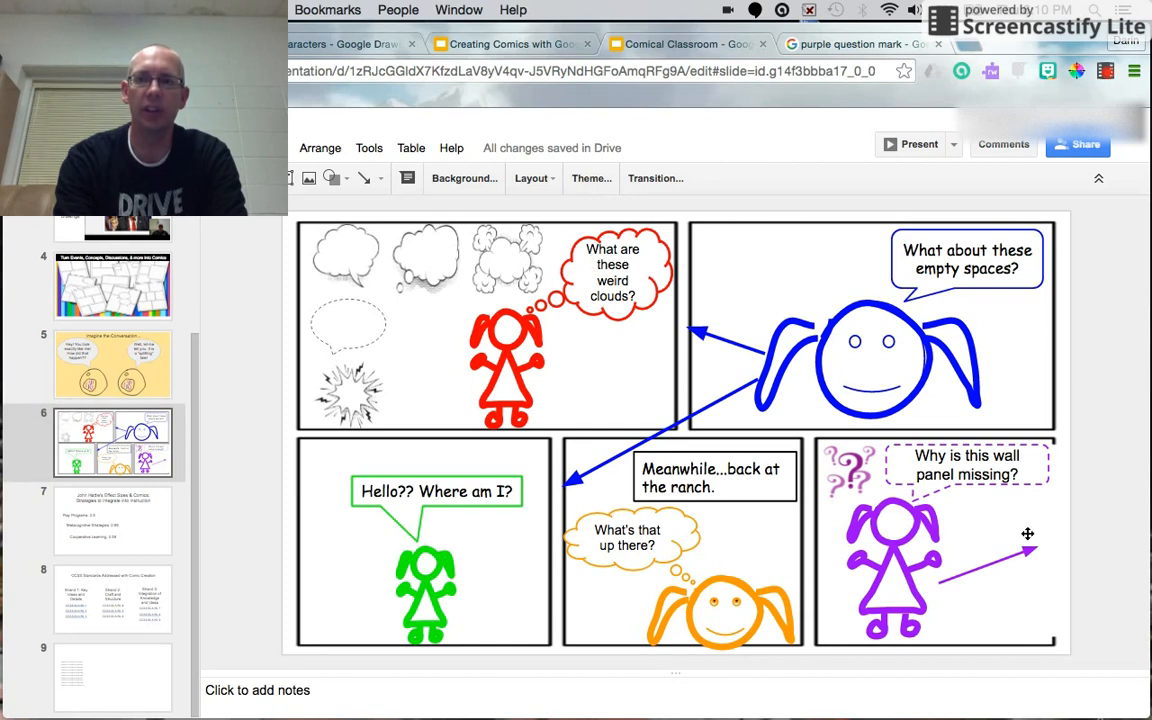
mouse_move(548, 332)
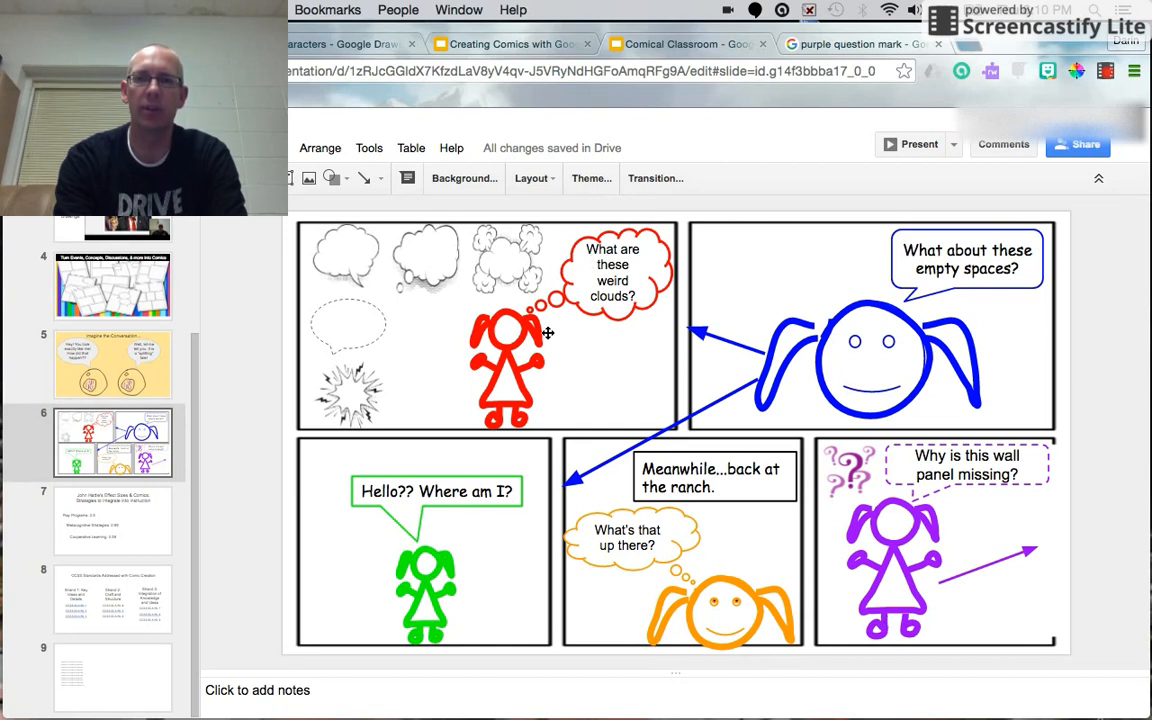
mouse_move(608, 360)
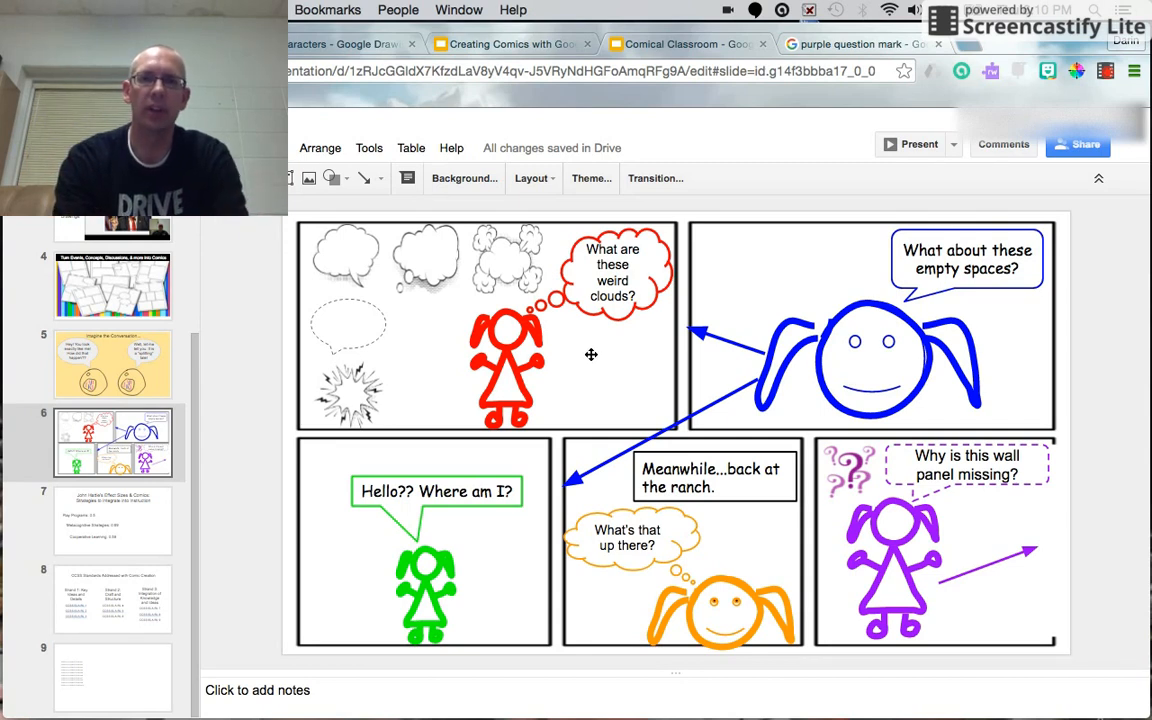
mouse_move(792, 296)
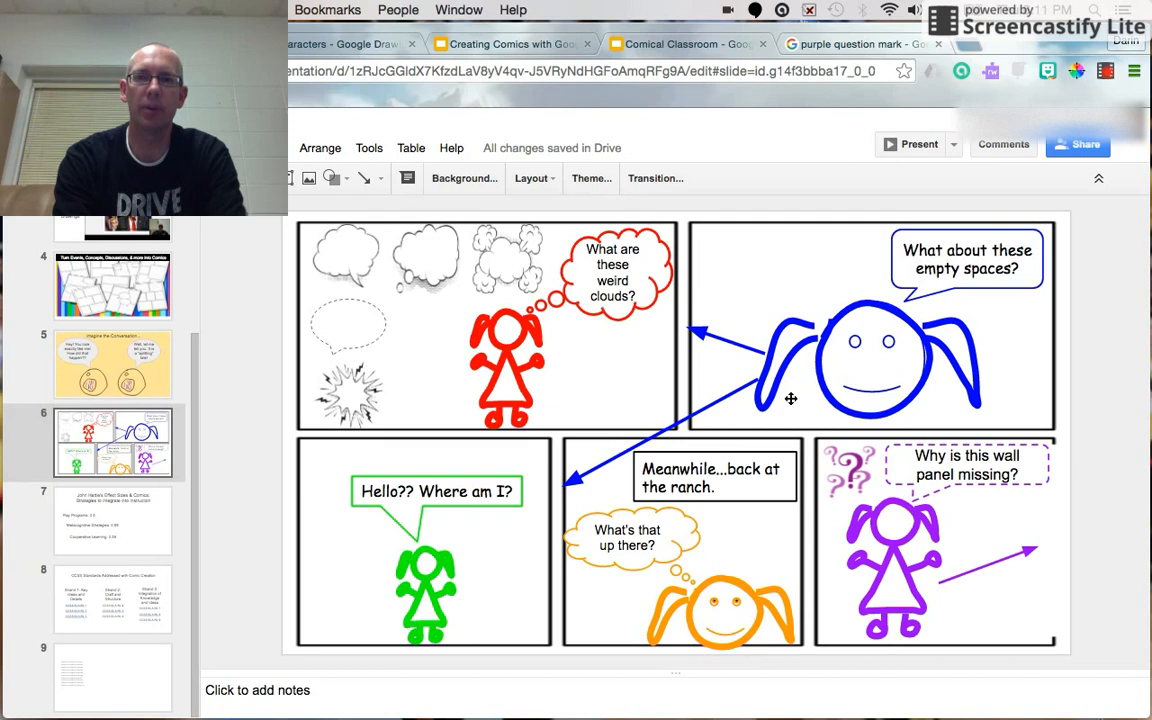
mouse_move(436, 524)
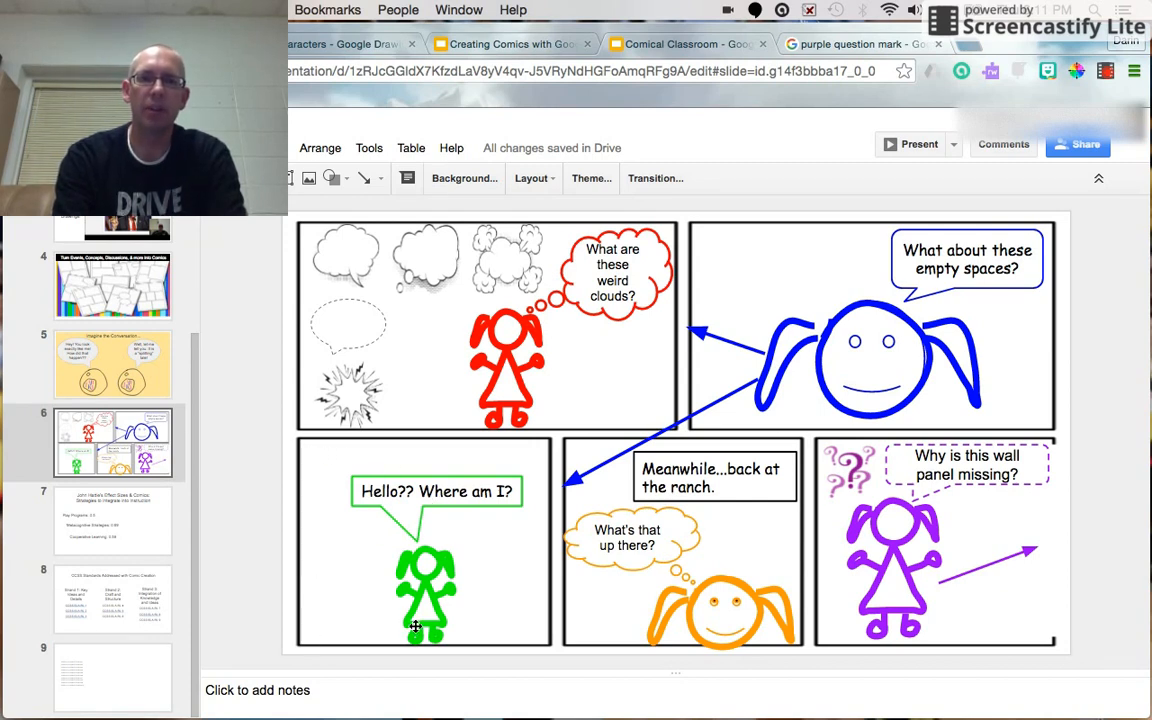
mouse_move(510, 448)
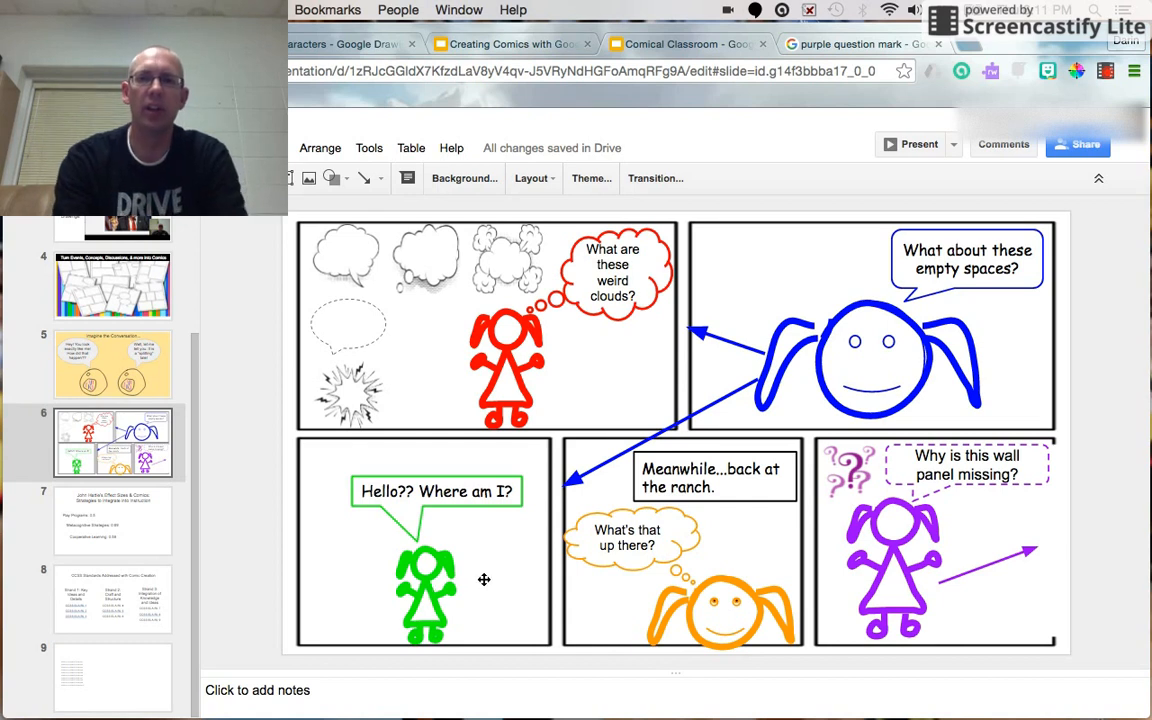
mouse_move(352, 464)
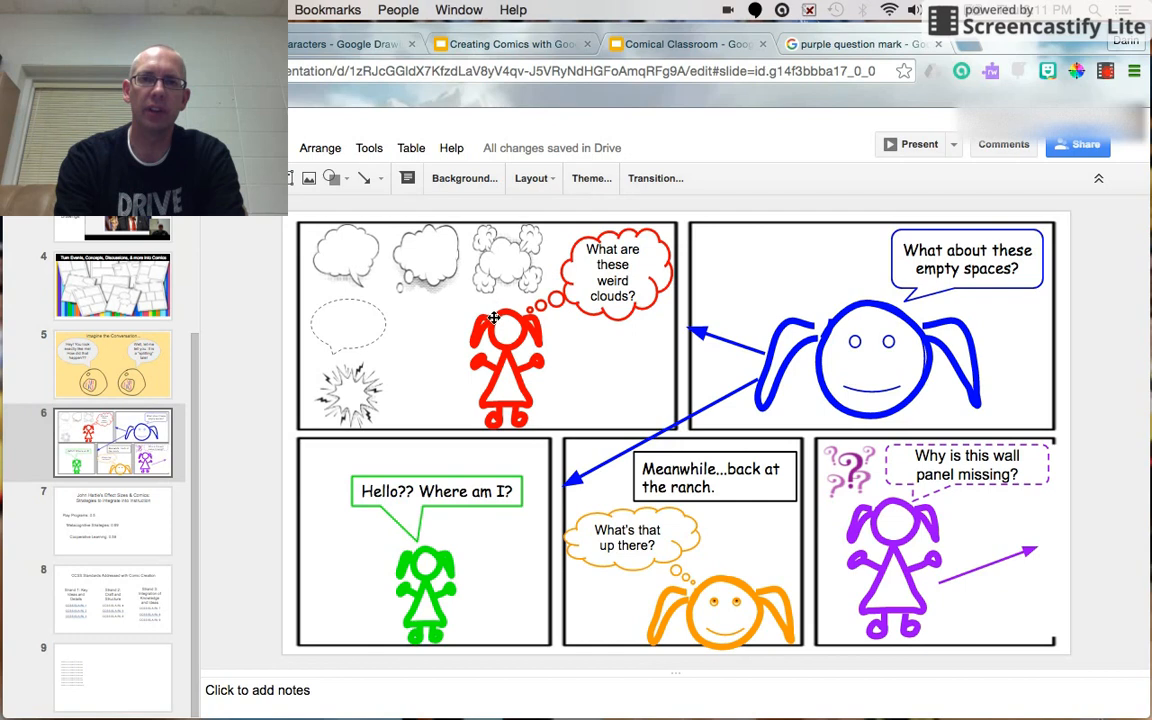
mouse_move(806, 288)
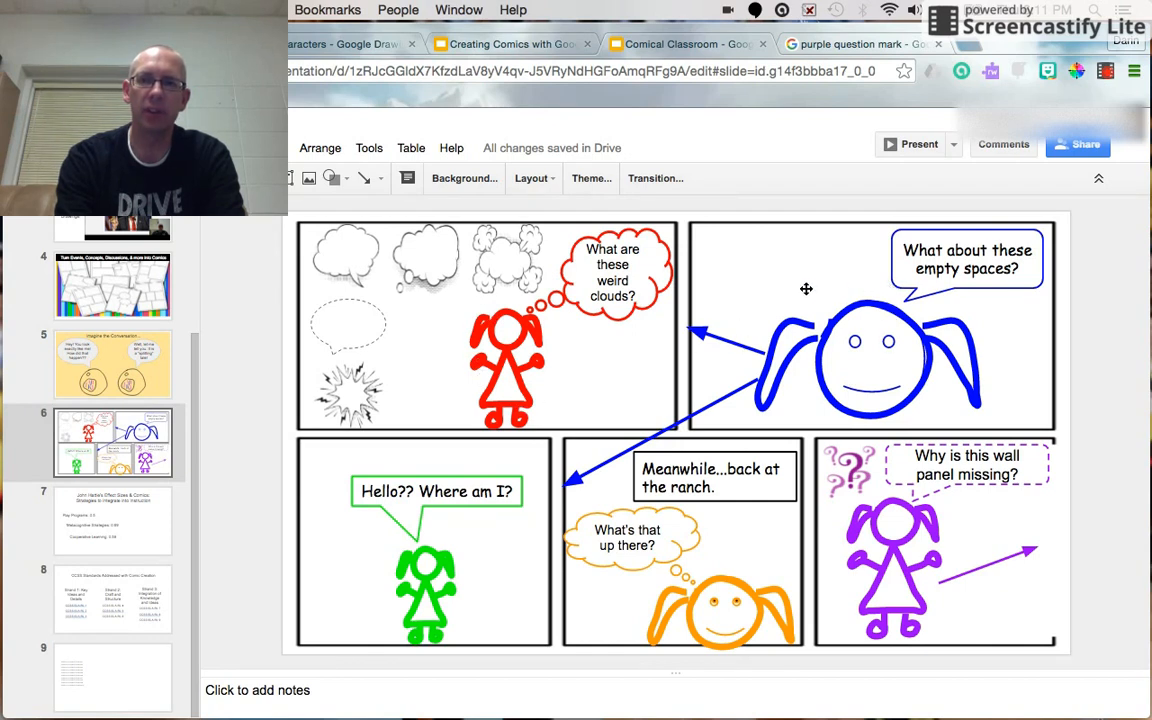
mouse_move(750, 296)
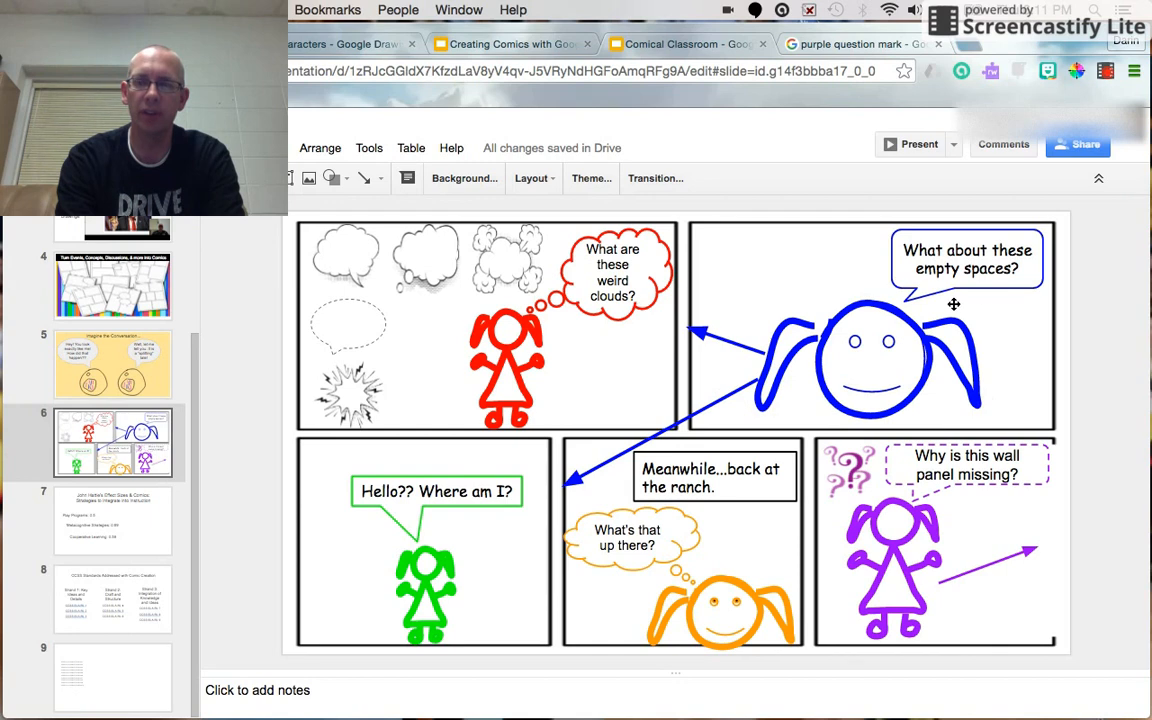
mouse_move(924, 364)
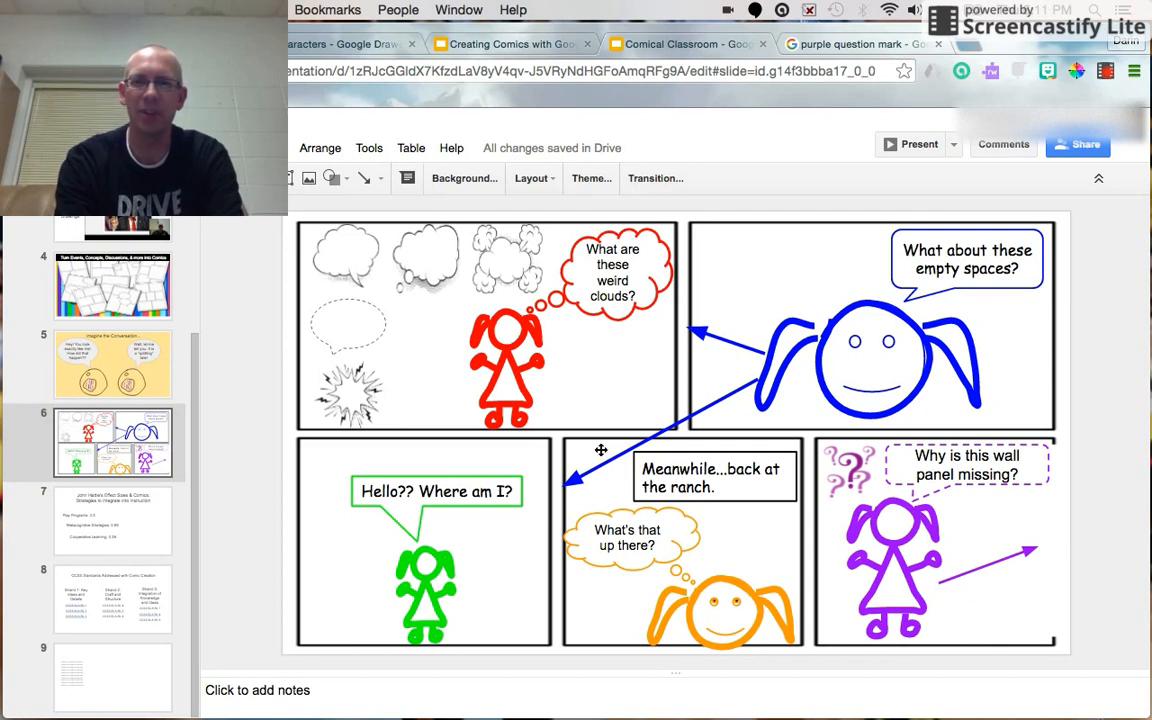
mouse_move(540, 368)
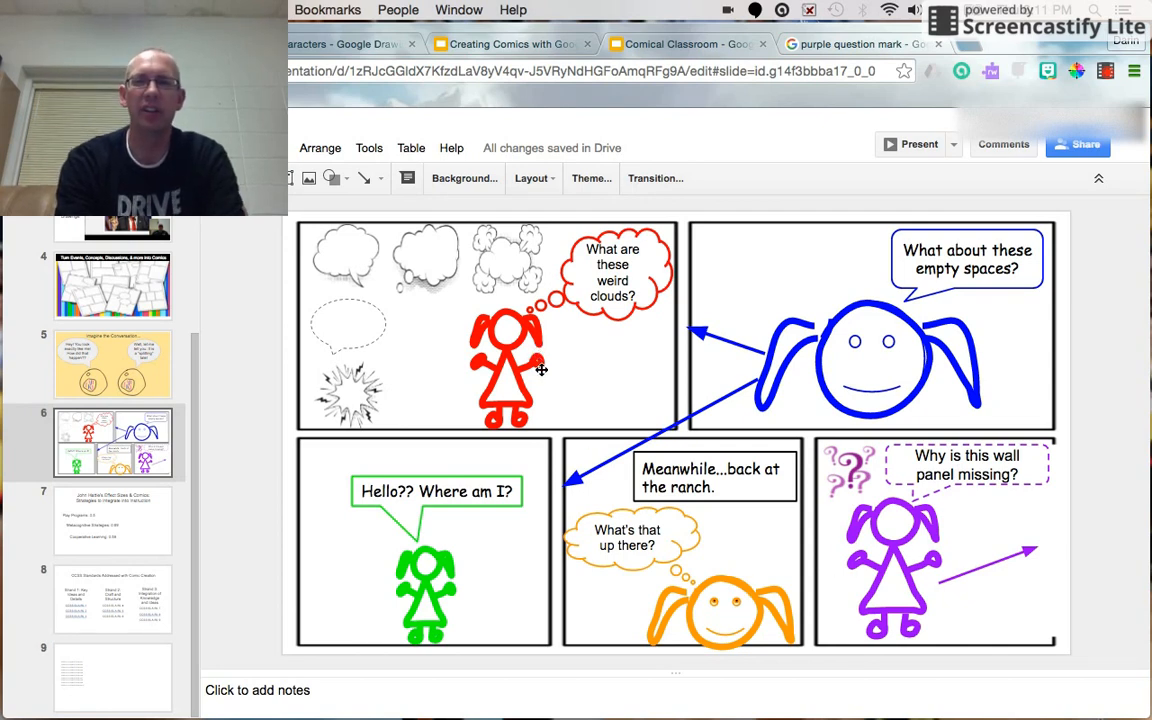